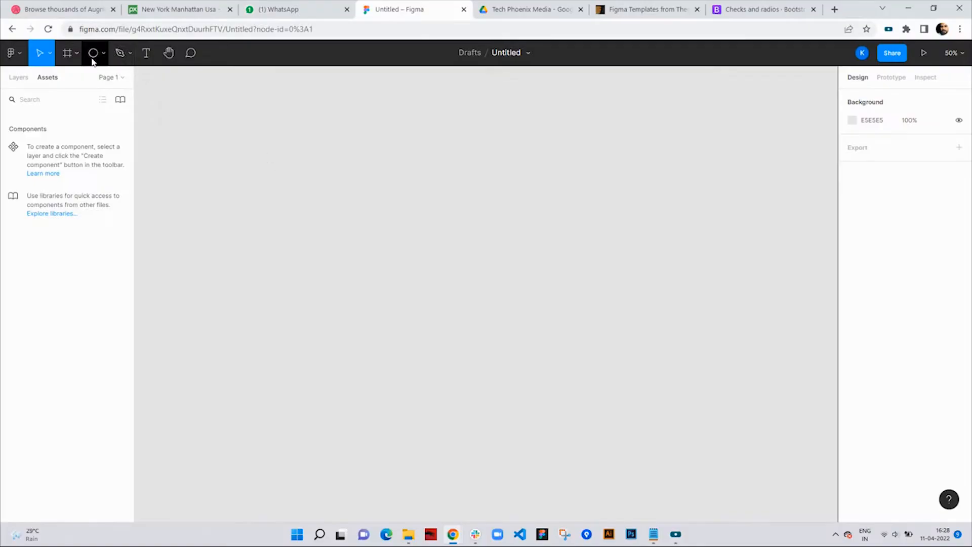
Draw an 80×80 grey circle, paste a 44×44 copy filled 545BFF and centre it inside.
{"action": "left_click_drag", "start_coordinate": [384, 256], "coordinate": [409, 282]}
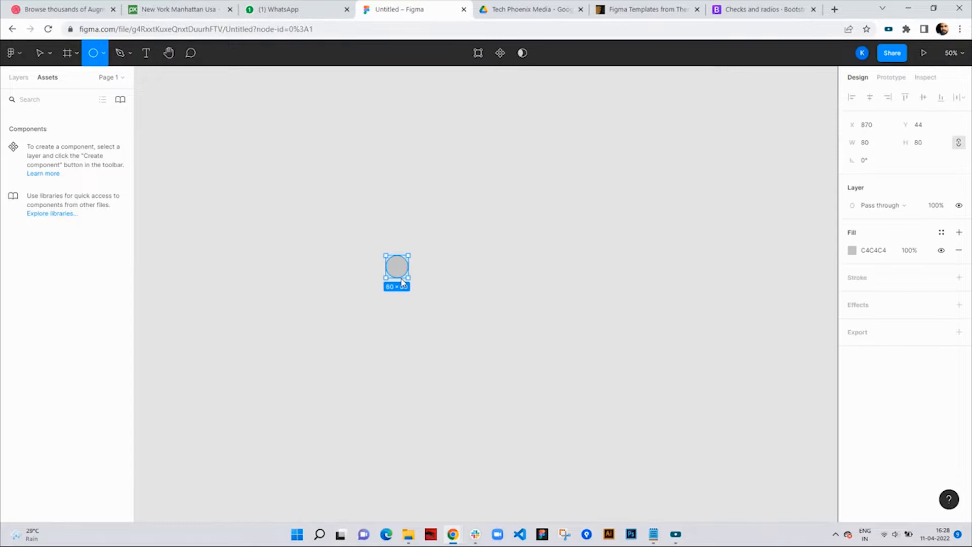
{"action": "left_click", "coordinate": [851, 250]}
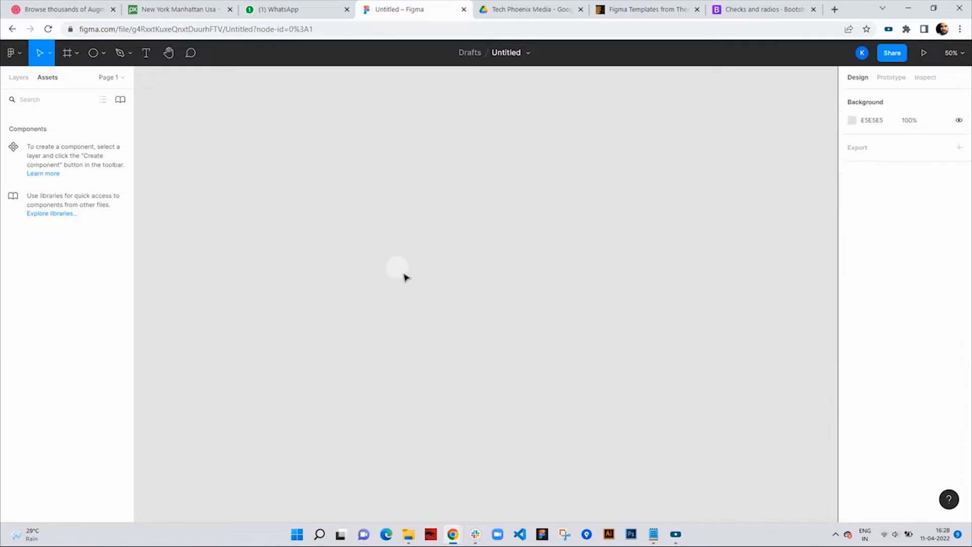
{"action": "key", "text": "ctrl+v"}
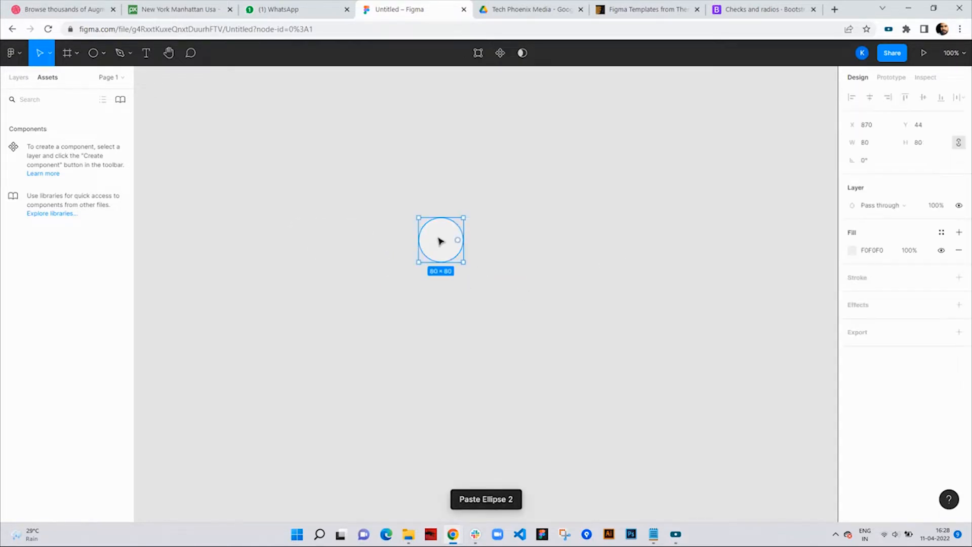
{"action": "left_click_drag", "start_coordinate": [464, 260], "coordinate": [452, 236]}
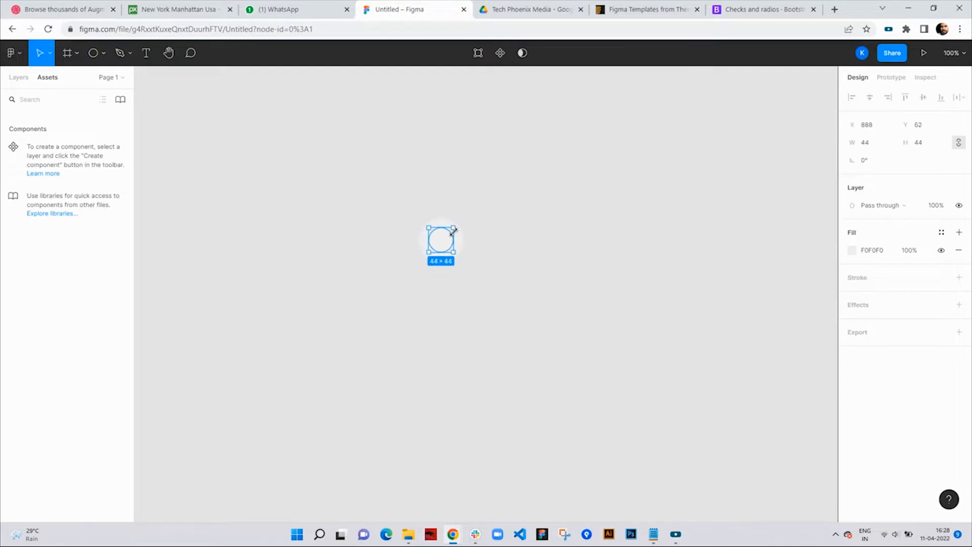
{"action": "left_click", "coordinate": [851, 250]}
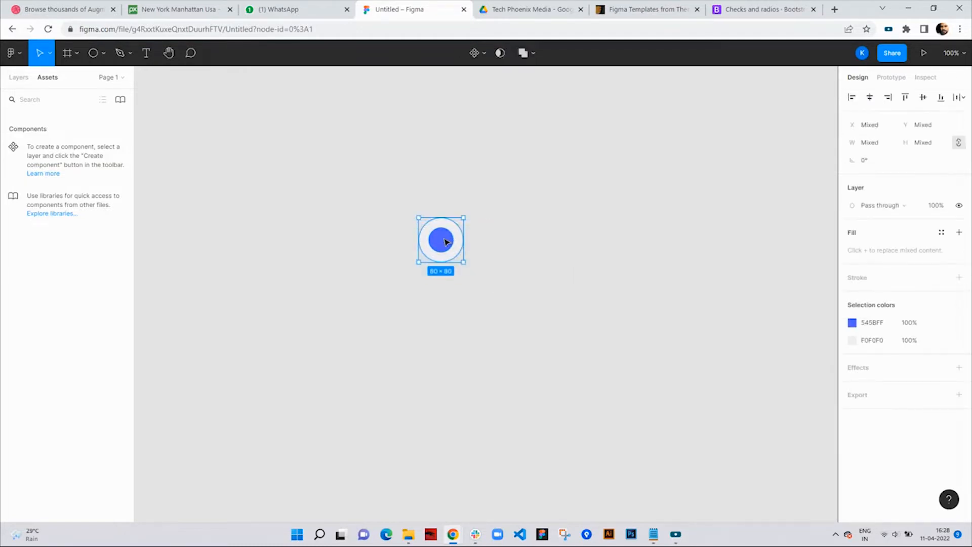
Duplicate the circles, remove one dot, create components and combine them as variants.
{"action": "left_click_drag", "start_coordinate": [440, 240], "coordinate": [496, 240]}
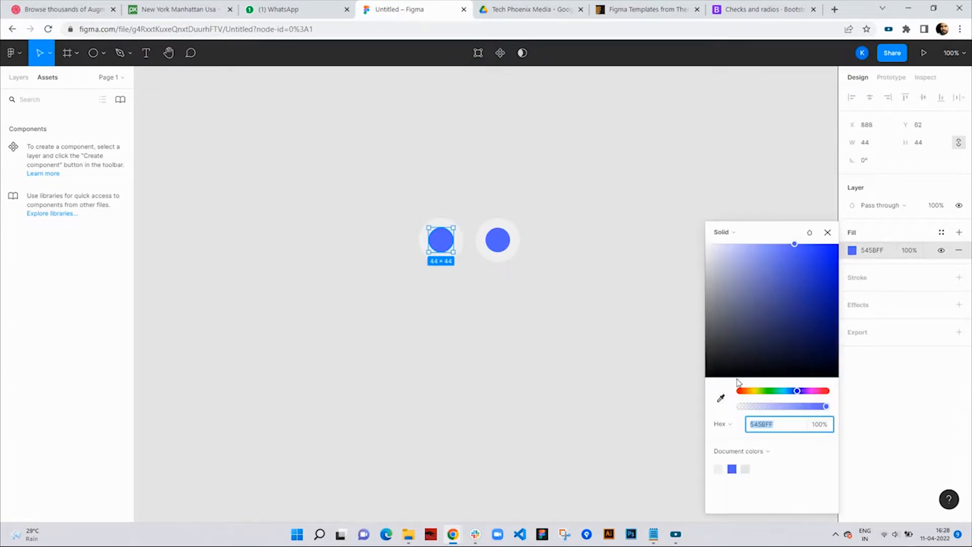
{"action": "left_click", "coordinate": [720, 398]}
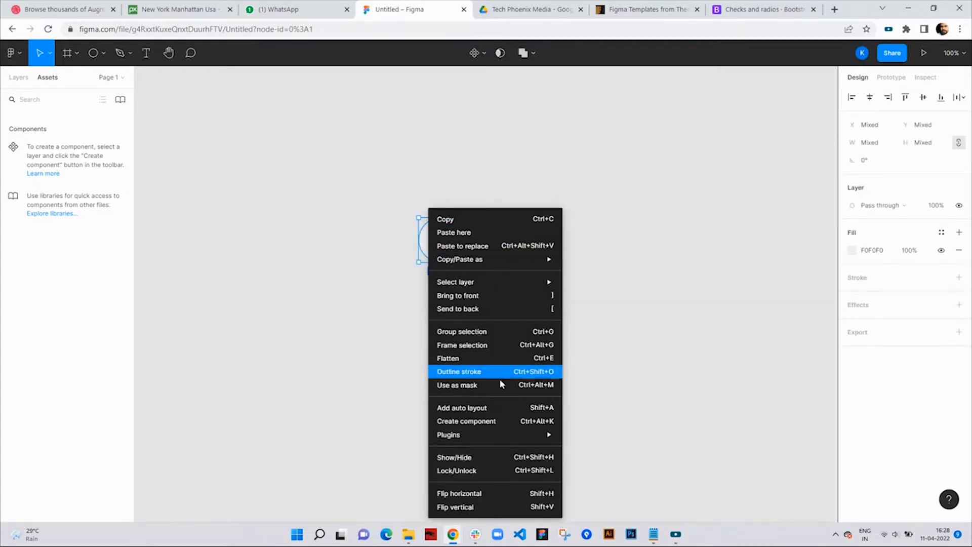
{"action": "left_click", "coordinate": [466, 422]}
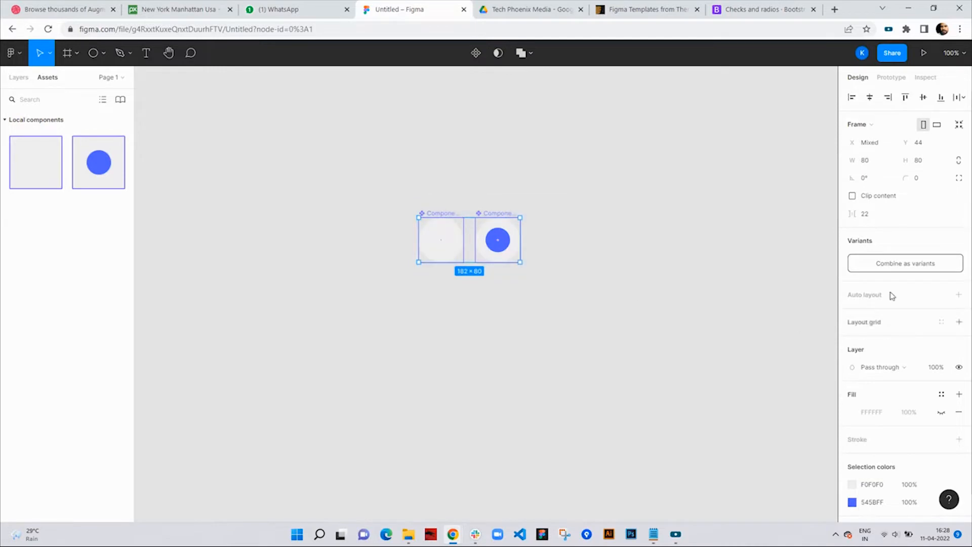
{"action": "left_click", "coordinate": [904, 263]}
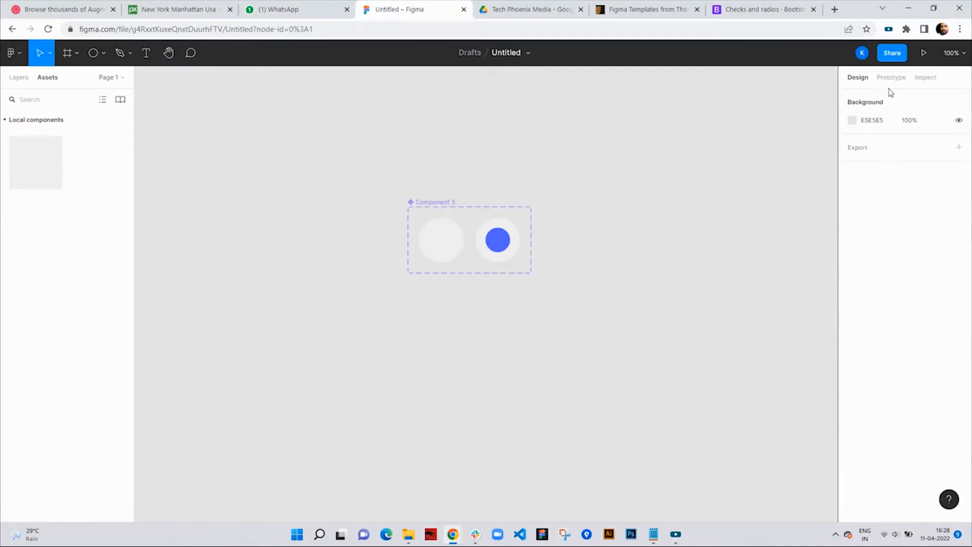
Link each variant to the other with On tap > Change to using Smart animate.
{"action": "left_click", "coordinate": [891, 77]}
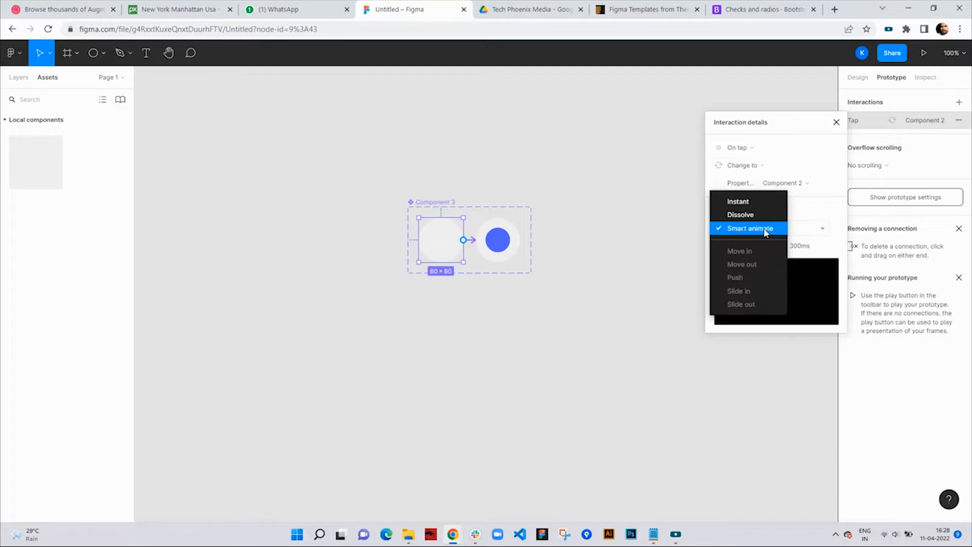
{"action": "left_click", "coordinate": [748, 228]}
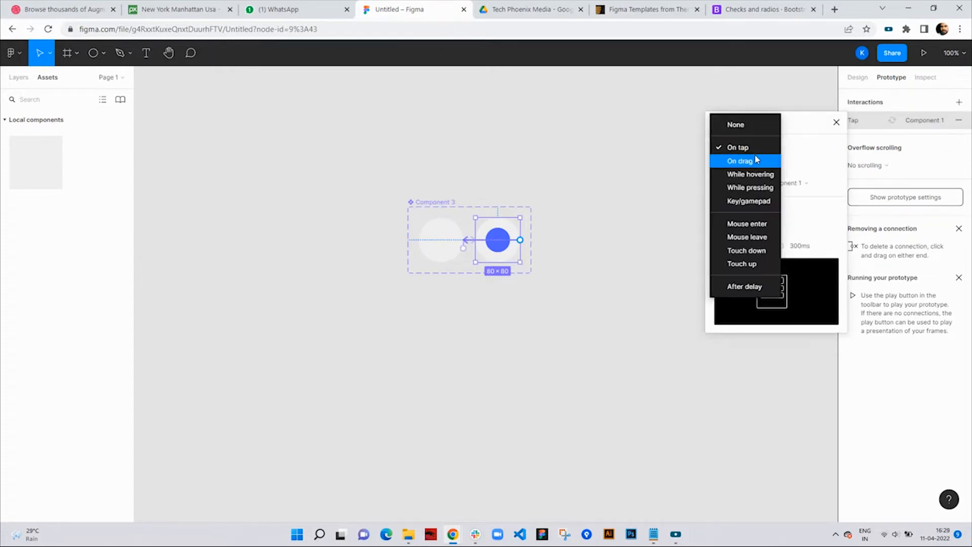
{"action": "left_click", "coordinate": [737, 146]}
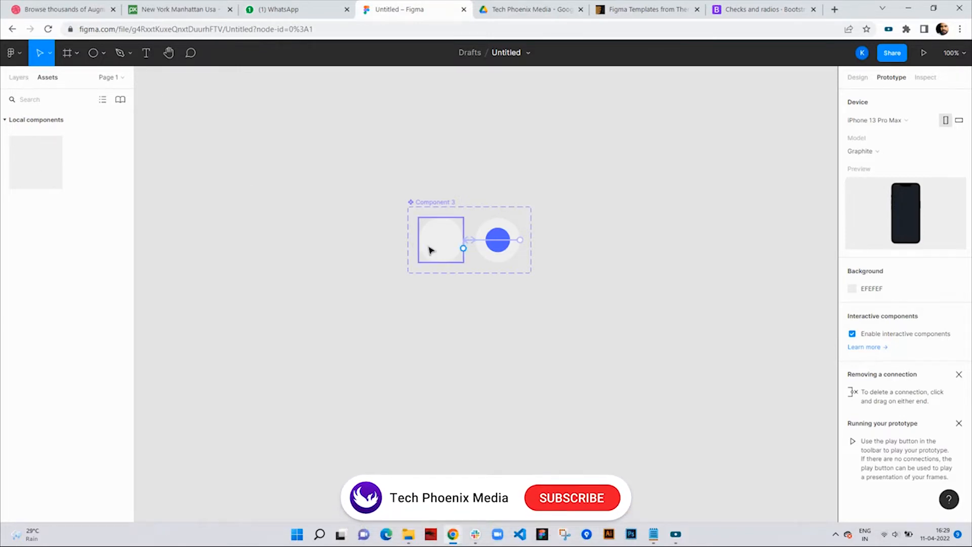
Create an iPhone 13 Pro Max frame holding a radio button instance.
{"action": "left_click", "coordinate": [571, 497]}
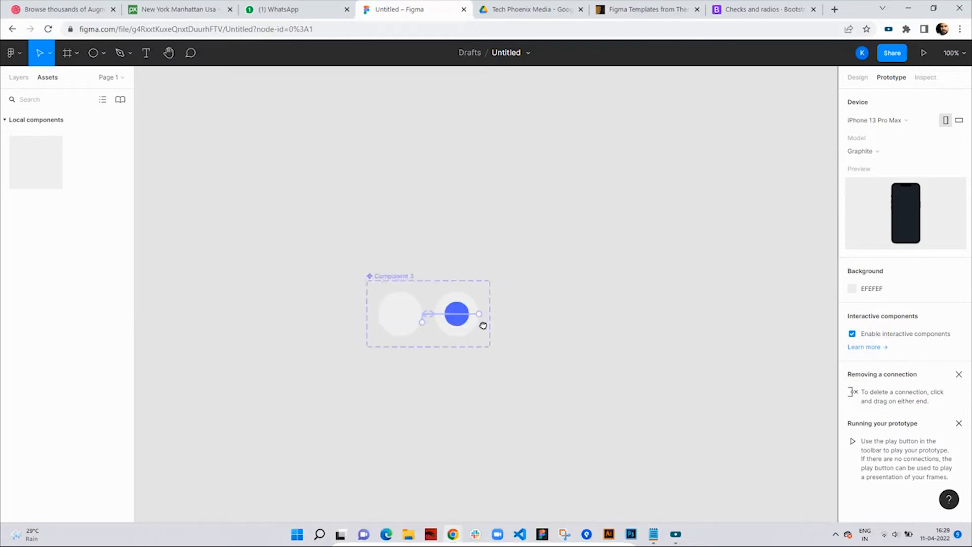
{"action": "left_click", "coordinate": [66, 53]}
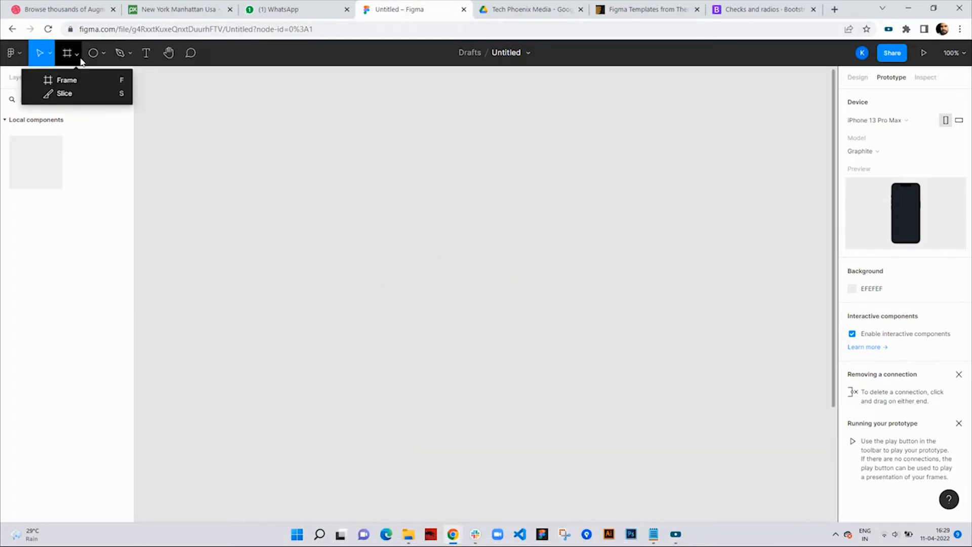
{"action": "left_click", "coordinate": [67, 53]}
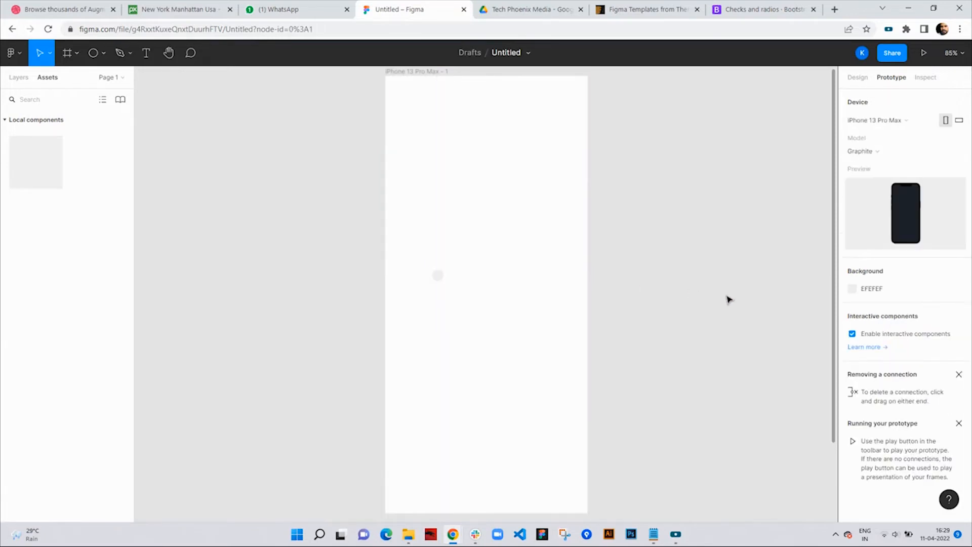
Add the text label "I'm a radio button" beside the radio circle in the frame.
{"action": "left_click", "coordinate": [146, 52]}
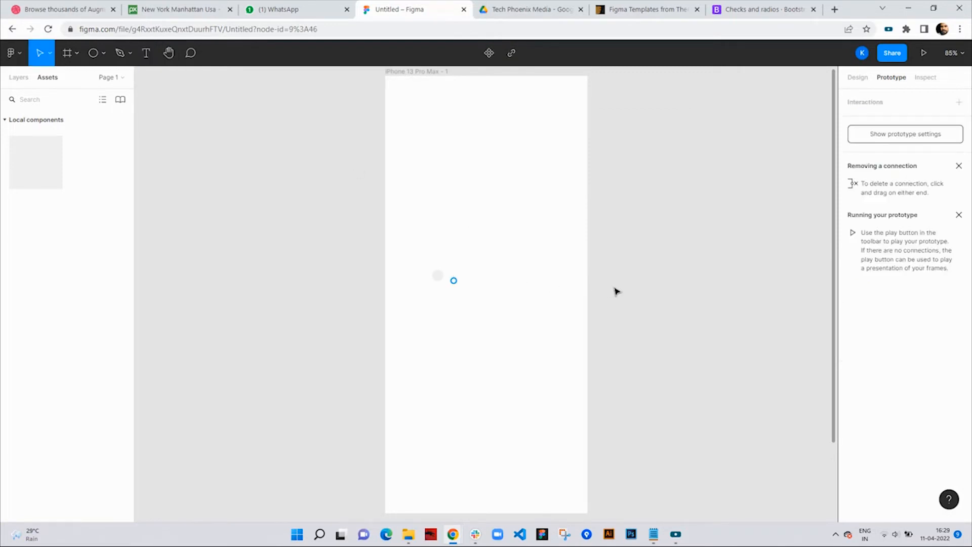
{"action": "type", "text": "I'm"}
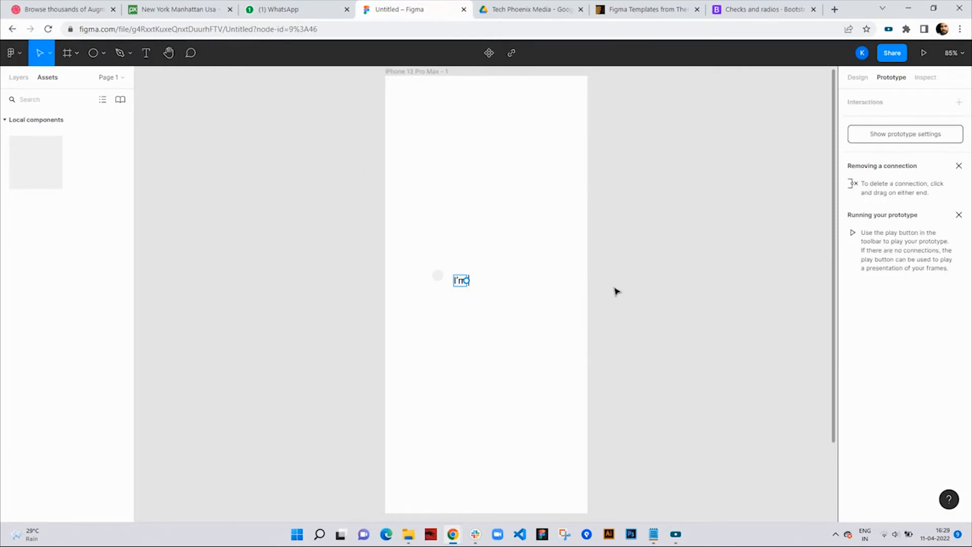
{"action": "type", "text": "a ra"}
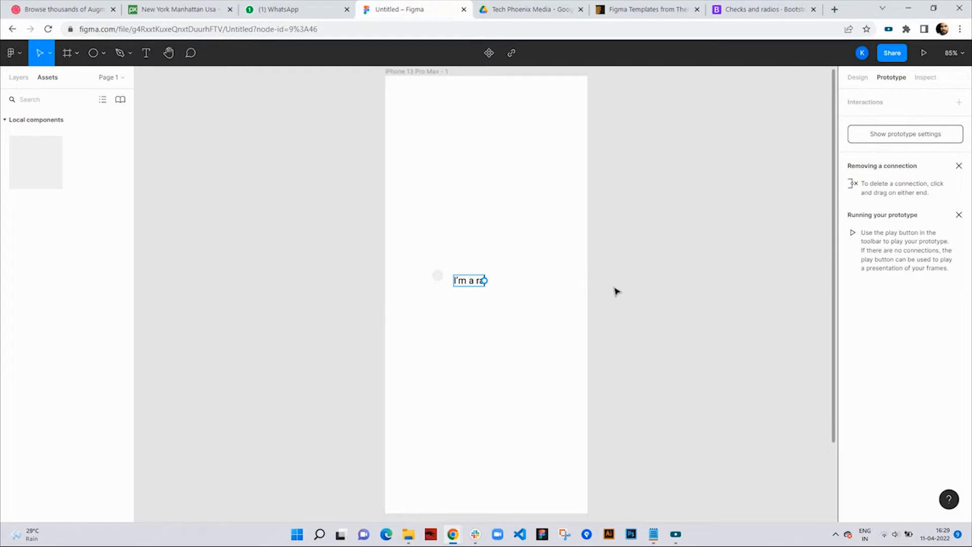
{"action": "type", "text": "dio"}
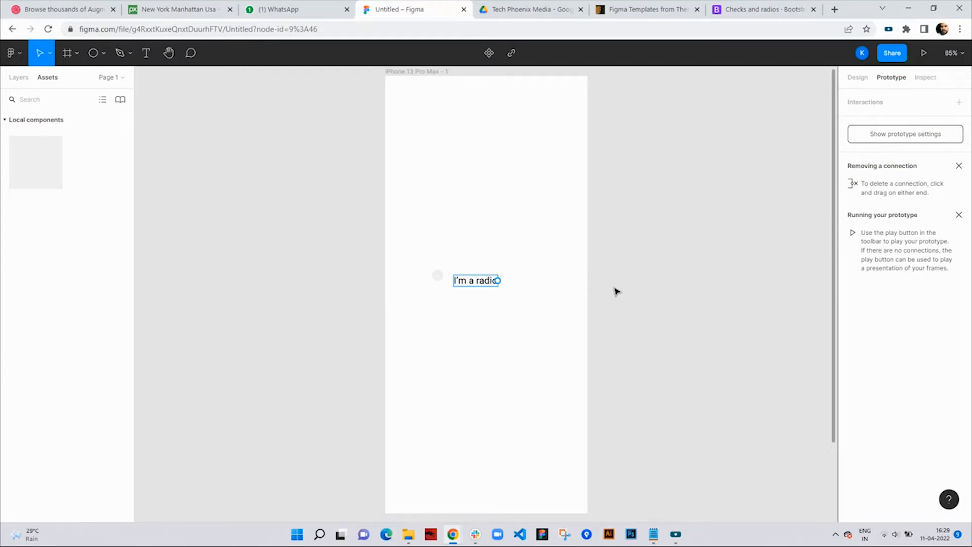
{"action": "type", "text": "button"}
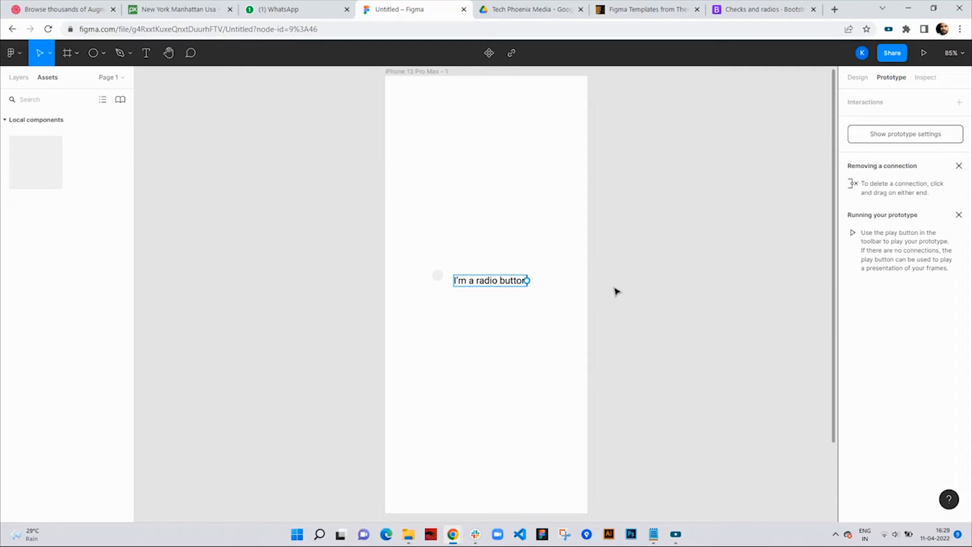
{"action": "left_click", "coordinate": [492, 280]}
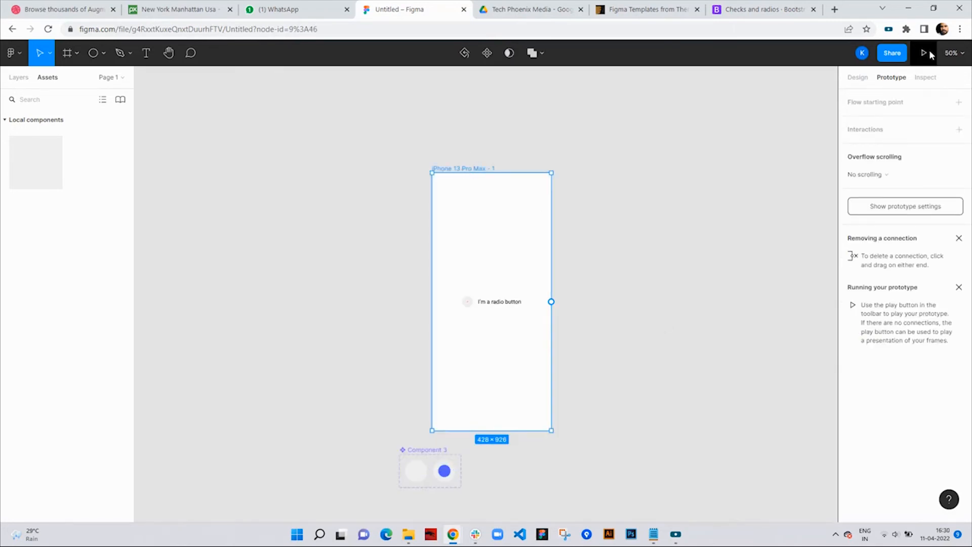
Present the prototype and tap the radio button so it shows the blue checked dot.
{"action": "left_click", "coordinate": [924, 52]}
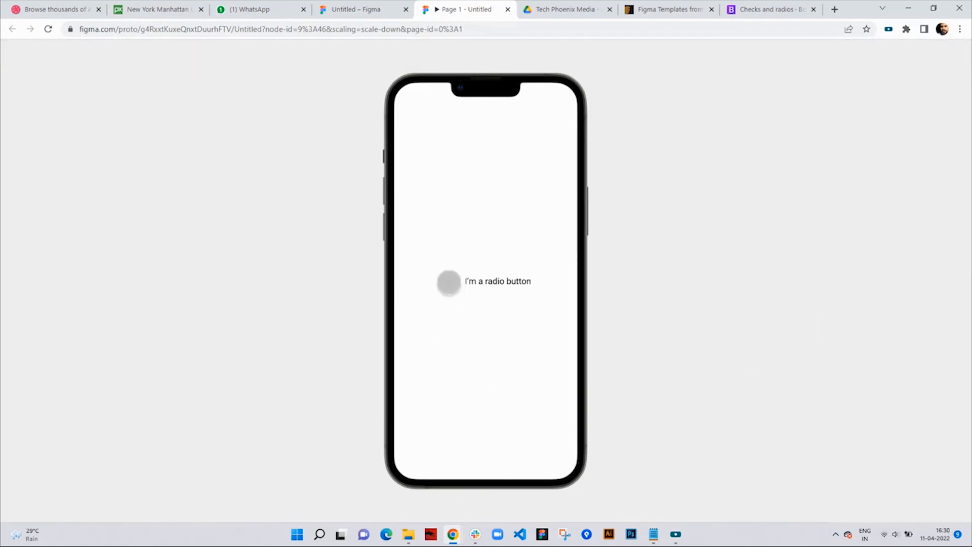
{"action": "left_click", "coordinate": [450, 281]}
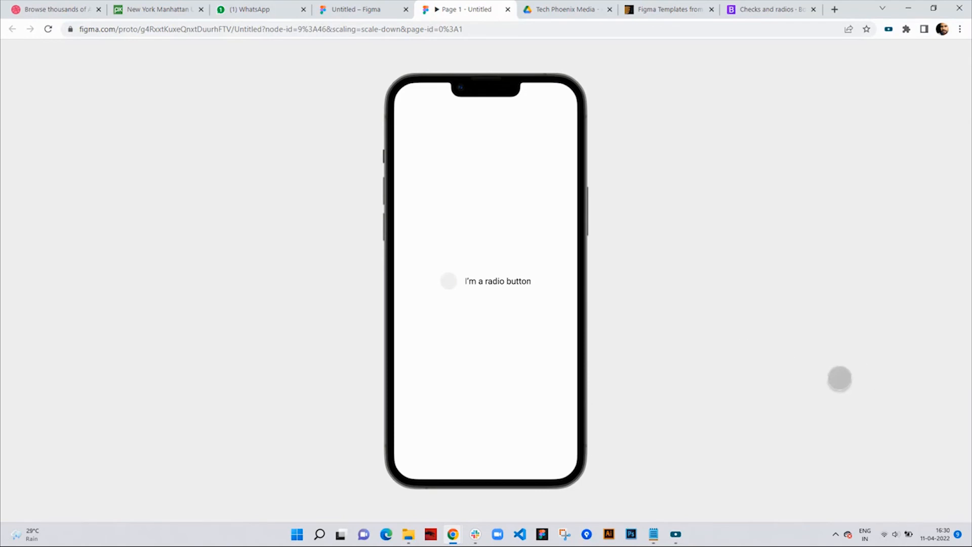
{"action": "left_click", "coordinate": [449, 281]}
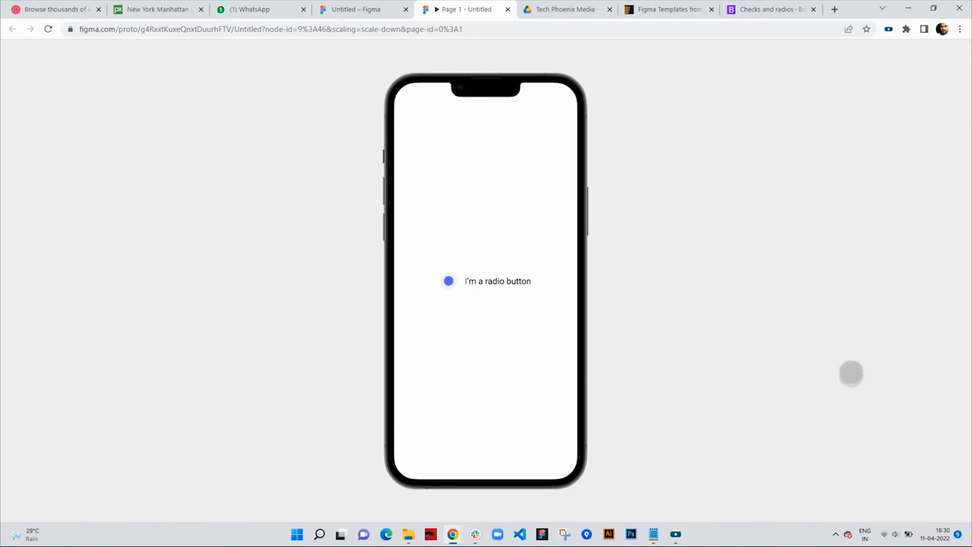